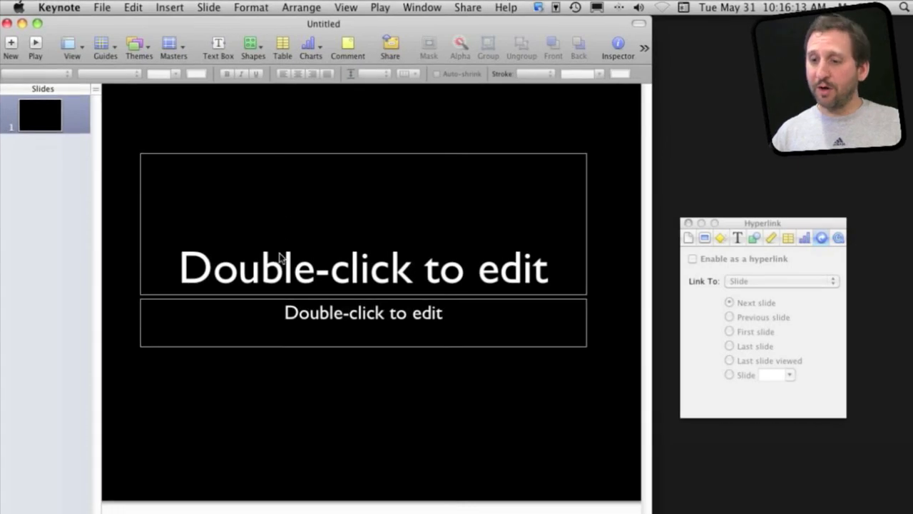
# Step: Title slide 1 'Apple Trivia' and add a new Title & Bullets slide after it
pyautogui.write('Apple Trivia')
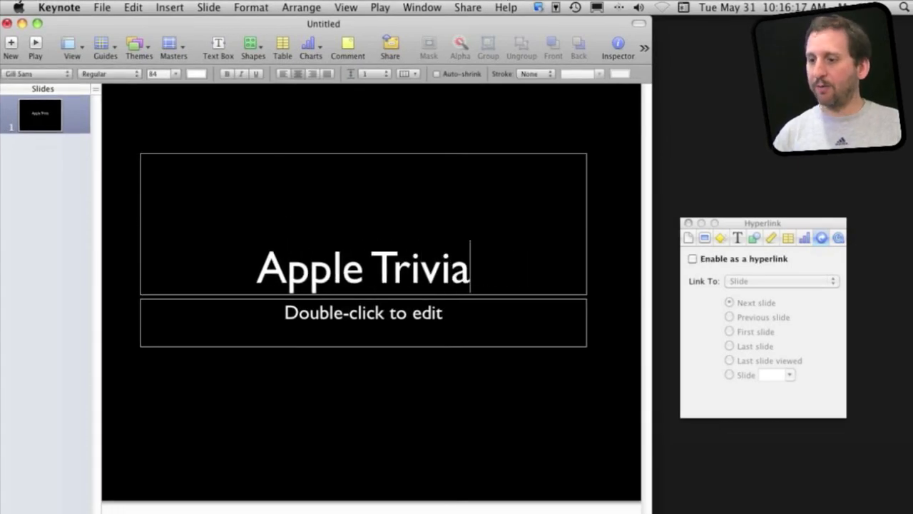
pyautogui.click(126, 112)
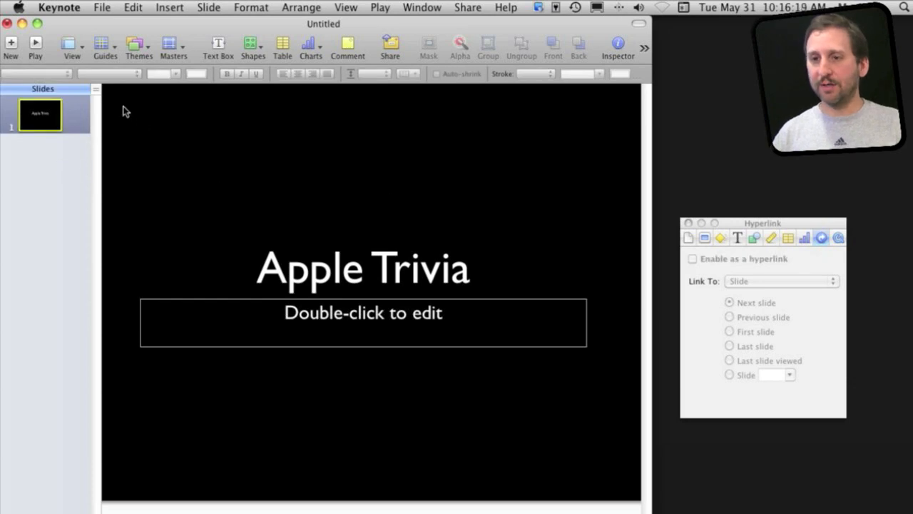
pyautogui.click(12, 46)
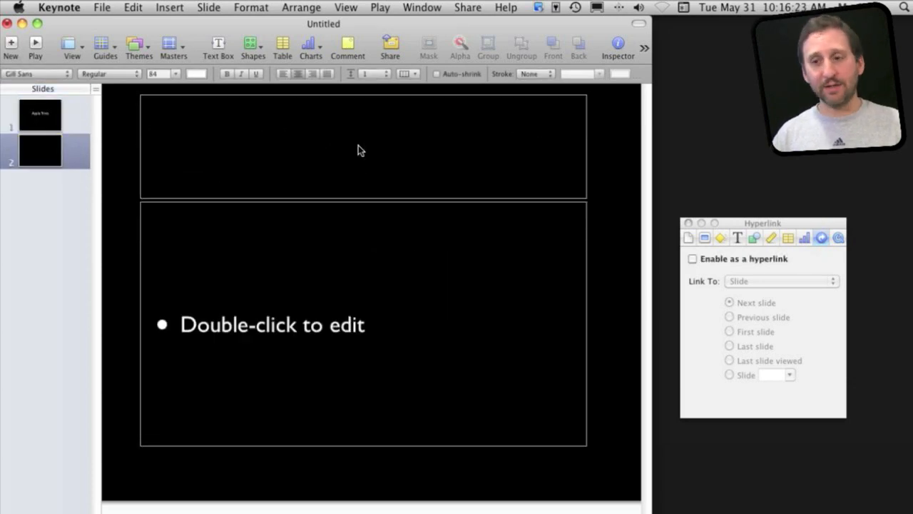
# Step: Enter the question 'Which year did Apple stop selling the Apple II?' with bullets 1984, 1986, 1993, 1989
pyautogui.write('Which year d')
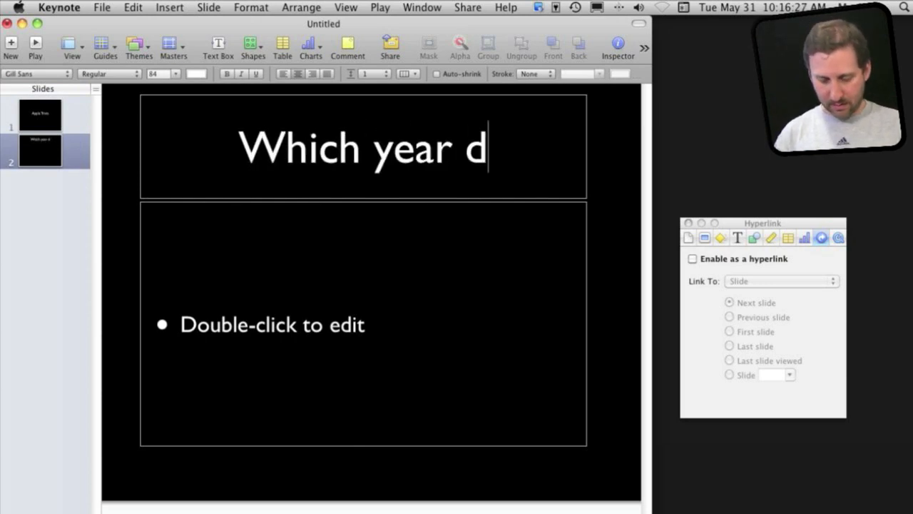
pyautogui.write('id Apple stop selling the Apple II?')
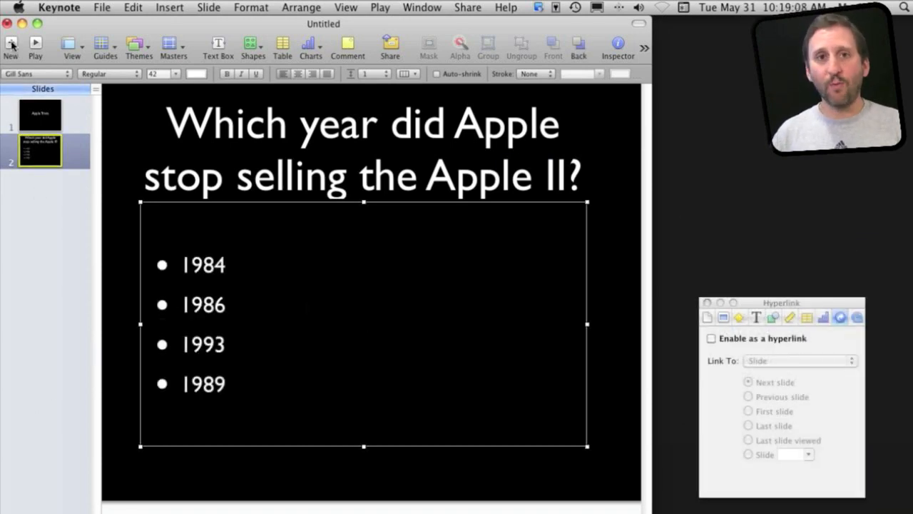
# Step: Add slide 3 titled 'Incorrect!' with the bullet 'Try Again!'
pyautogui.click(11, 42)
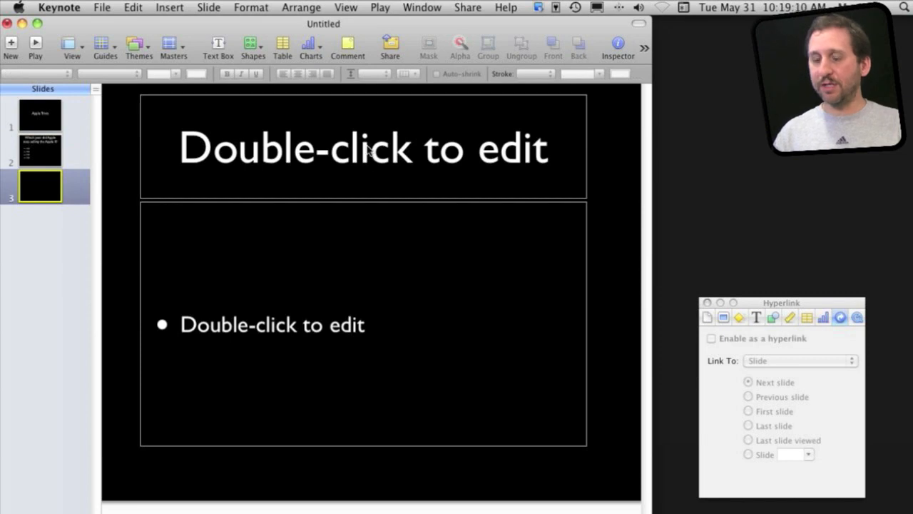
pyautogui.doubleClick(362, 147)
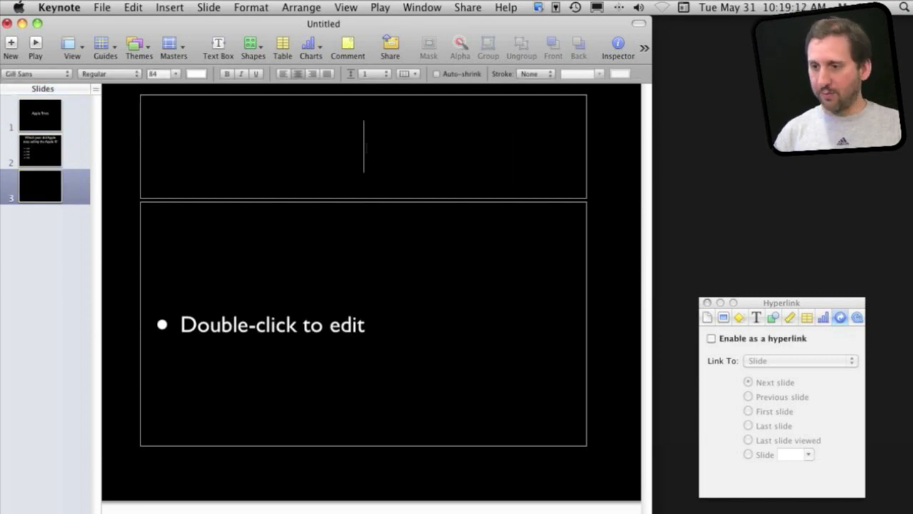
pyautogui.write('Incorrect')
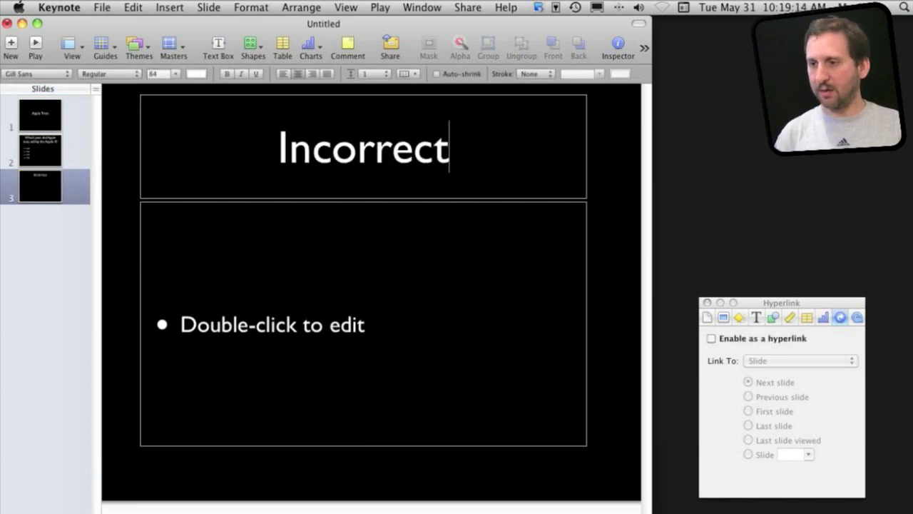
pyautogui.write('!')
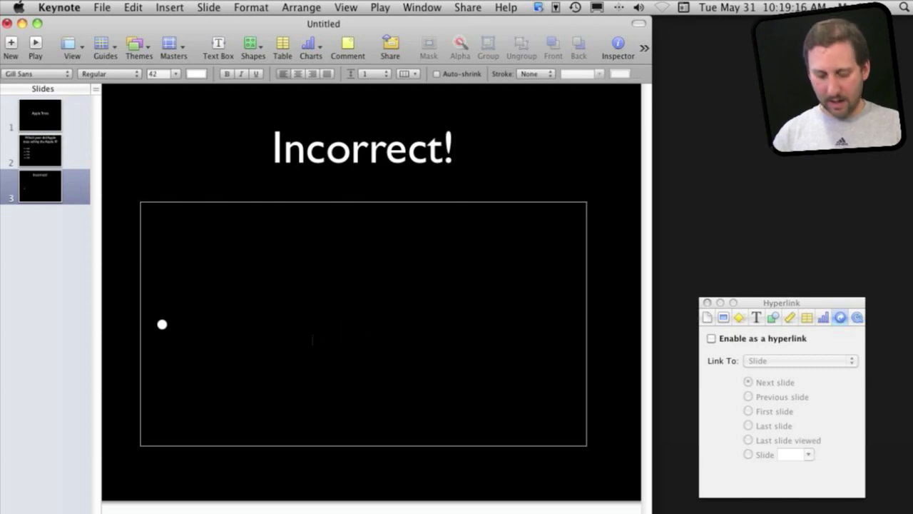
pyautogui.write('Try AGain!')
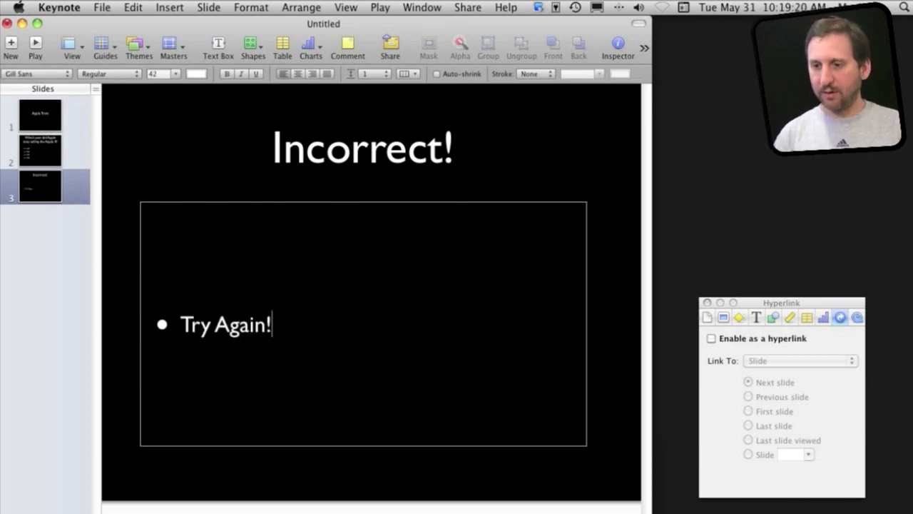
# Step: Add slide 4 titled 'Correct!' with bullets 'Apple sold the Apple IIe until 1993' and 'Continue.'
pyautogui.click(12, 44)
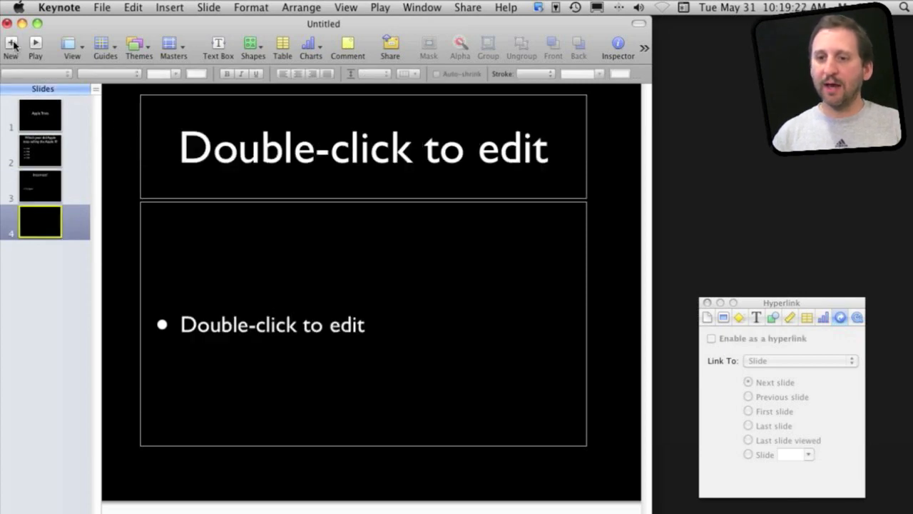
pyautogui.write('Correct!')
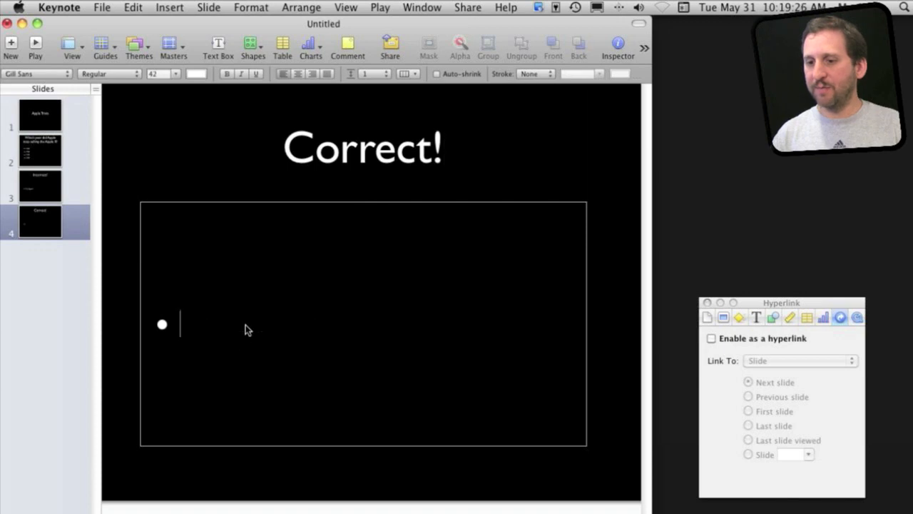
pyautogui.write('Apple s')
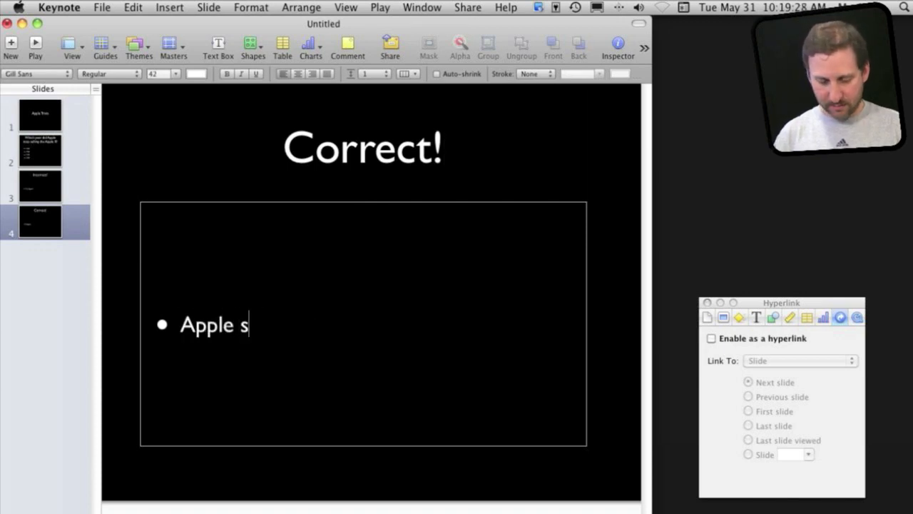
pyautogui.write('old the Apple IIe until 1993')
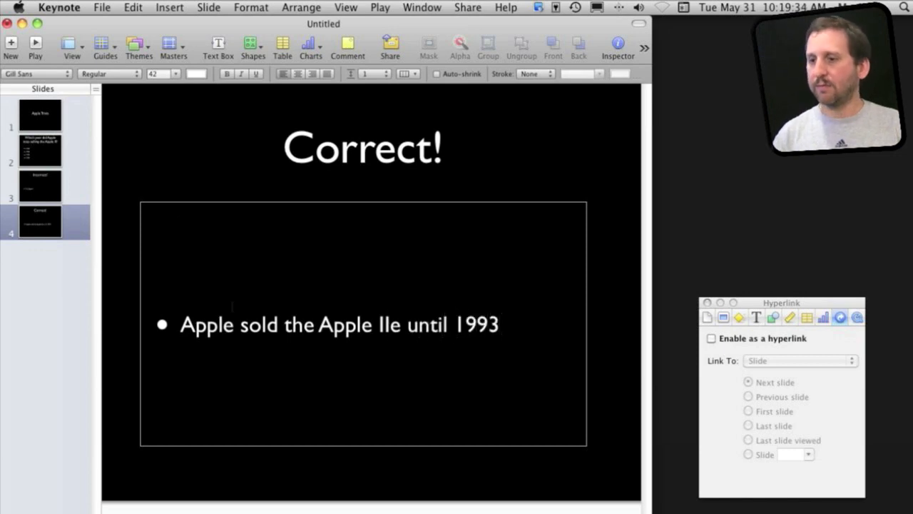
pyautogui.write('Con')
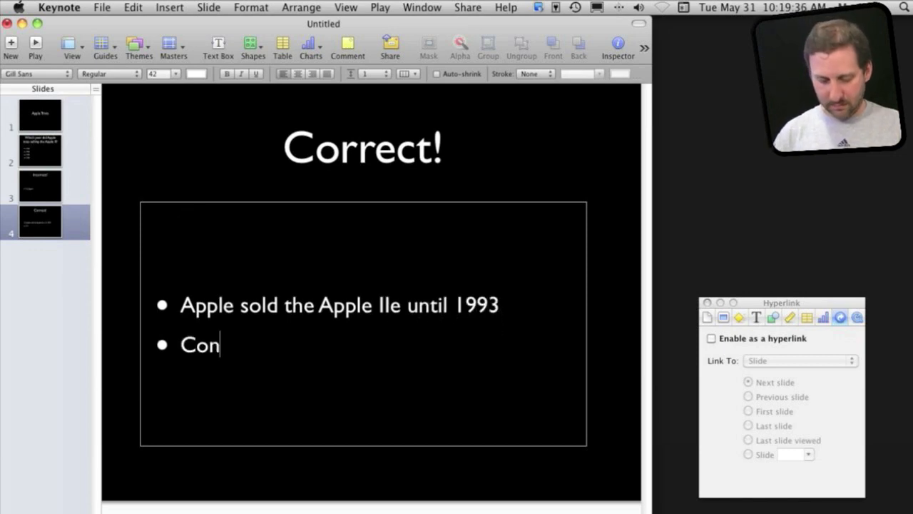
pyautogui.write('tinue.')
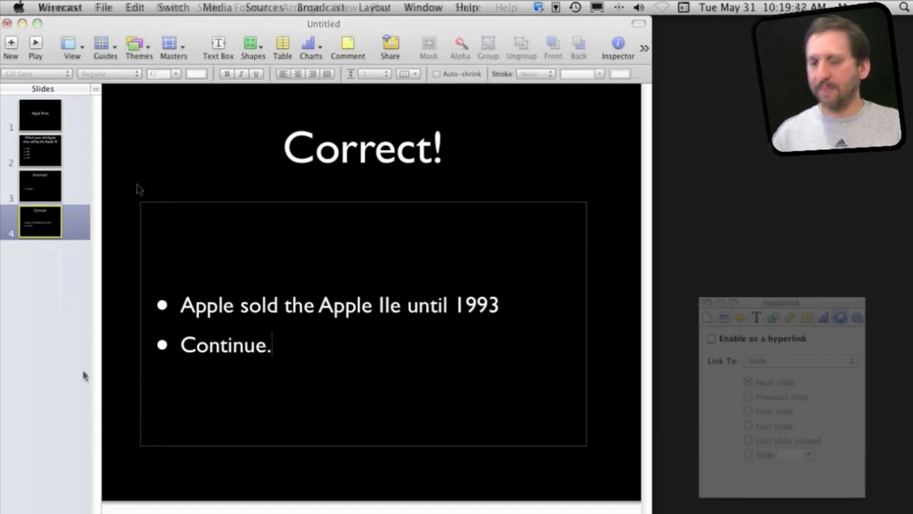
pyautogui.click(40, 185)
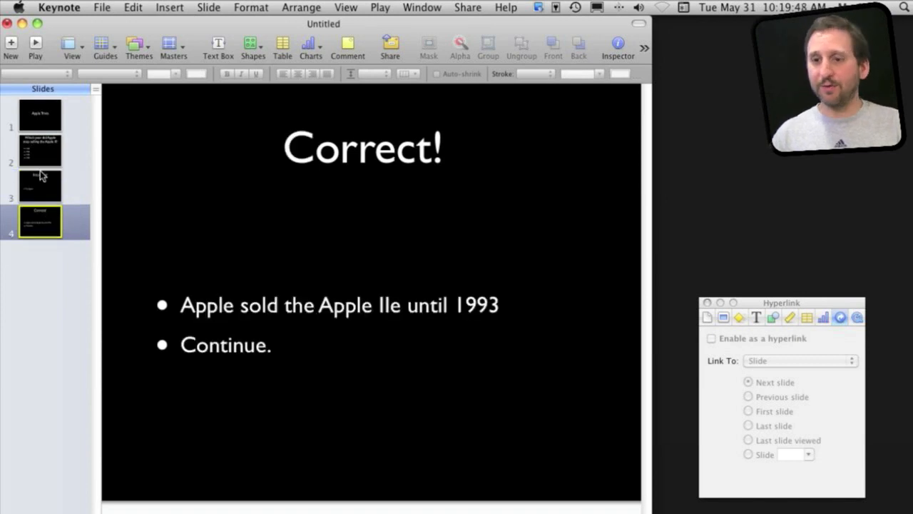
# Step: On the question slide, make the answer 1984 a hyperlink to a slide
pyautogui.click(40, 148)
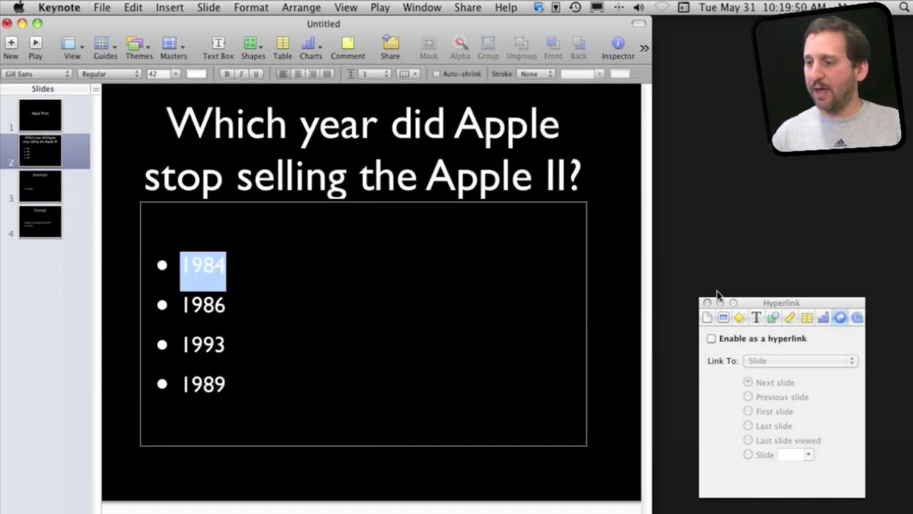
pyautogui.moveTo(781, 302); pyautogui.dragTo(545, 272)
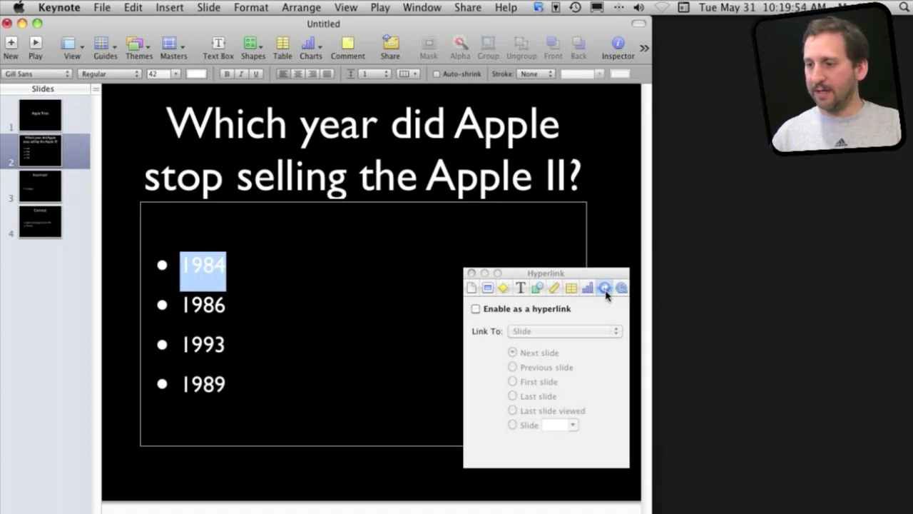
pyautogui.moveTo(378, 300)
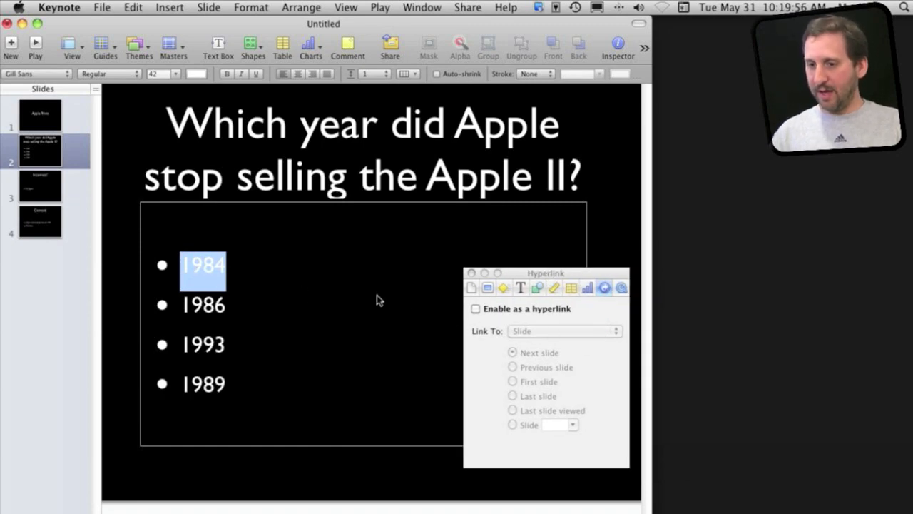
pyautogui.click(476, 308)
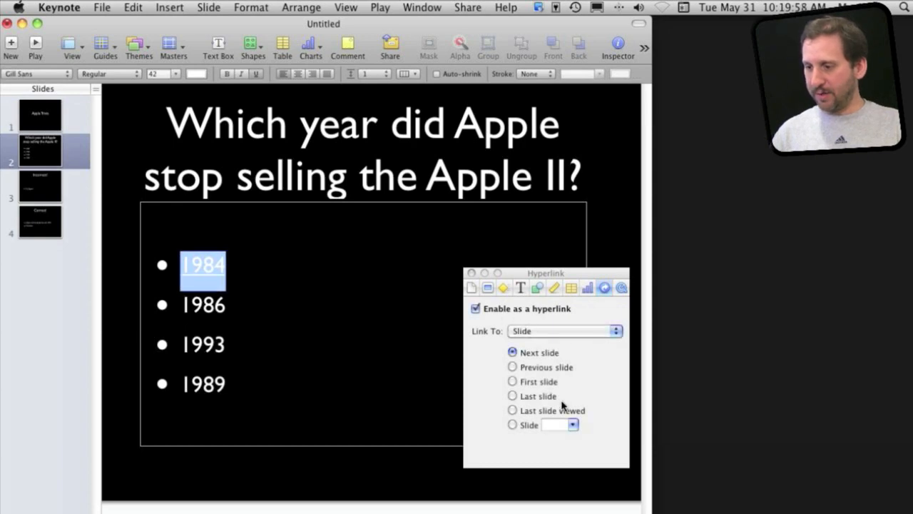
pyautogui.click(513, 426)
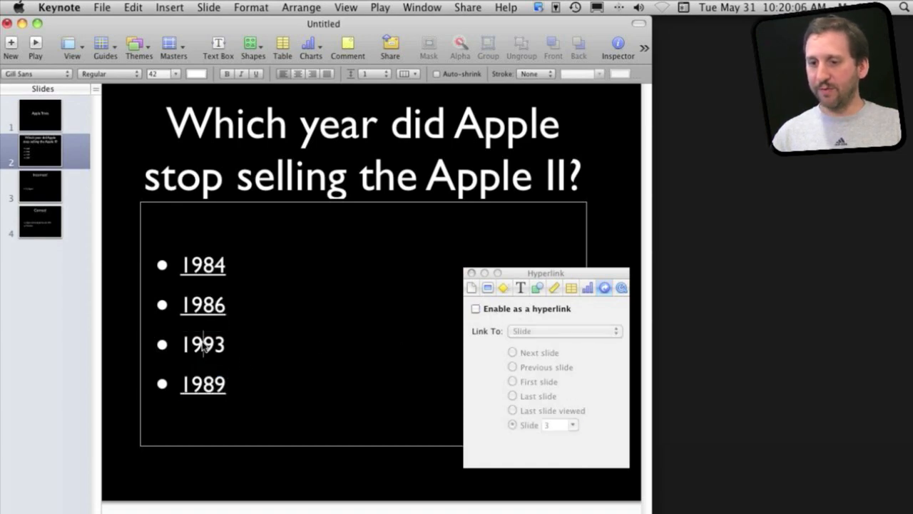
# Step: Make the answer 1993 a hyperlink pointing to slide 4, the Correct slide
pyautogui.click(476, 309)
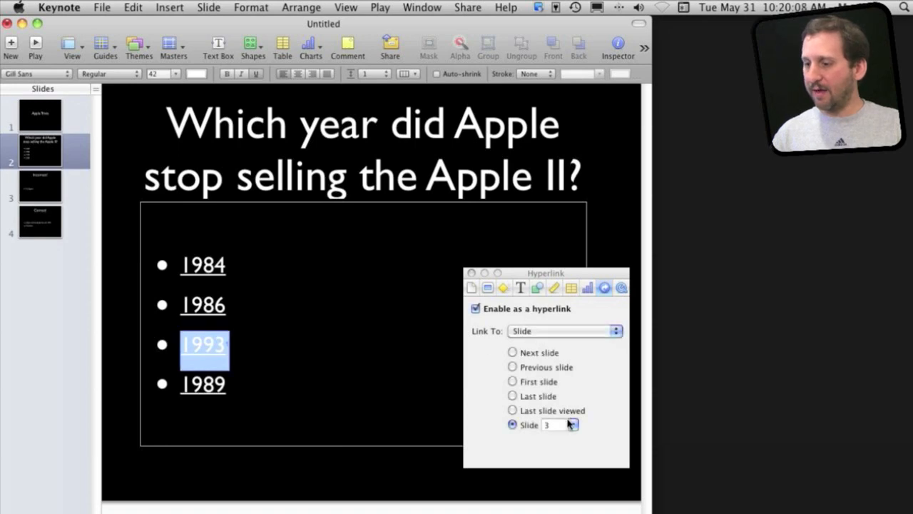
pyautogui.click(574, 423)
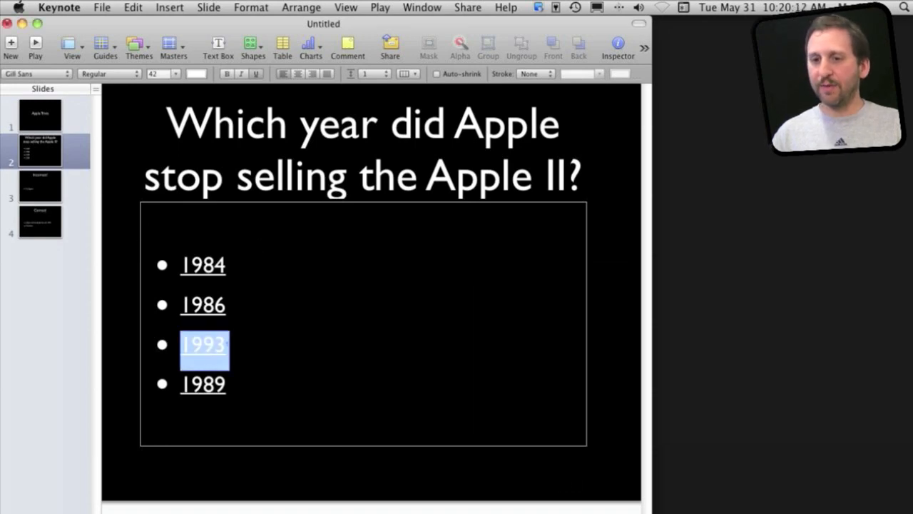
# Step: On the Incorrect slide, make 'Try Again!' a hyperlink to slide 2, the question slide
pyautogui.click(40, 185)
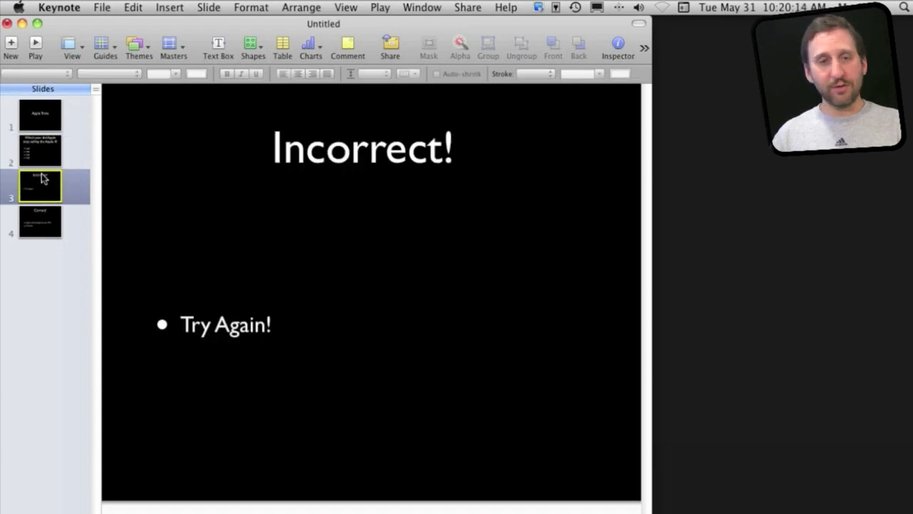
pyautogui.doubleClick(226, 325)
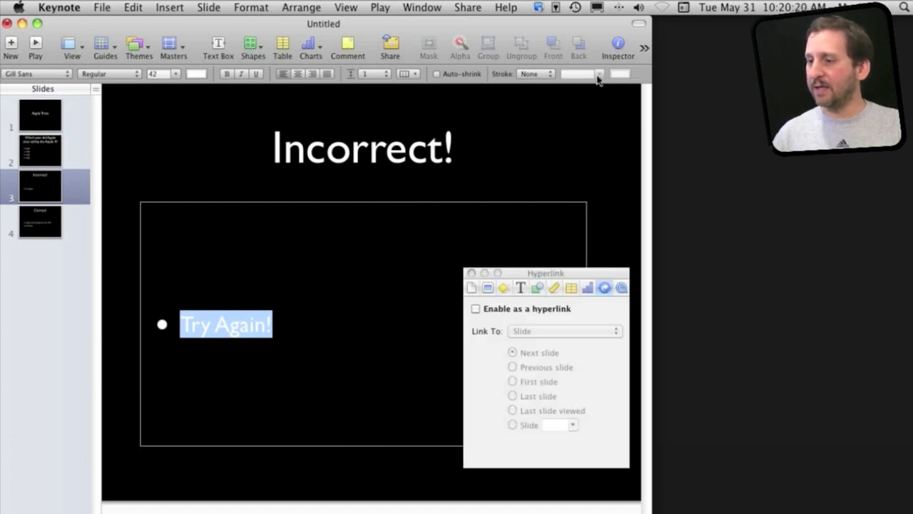
pyautogui.click(476, 308)
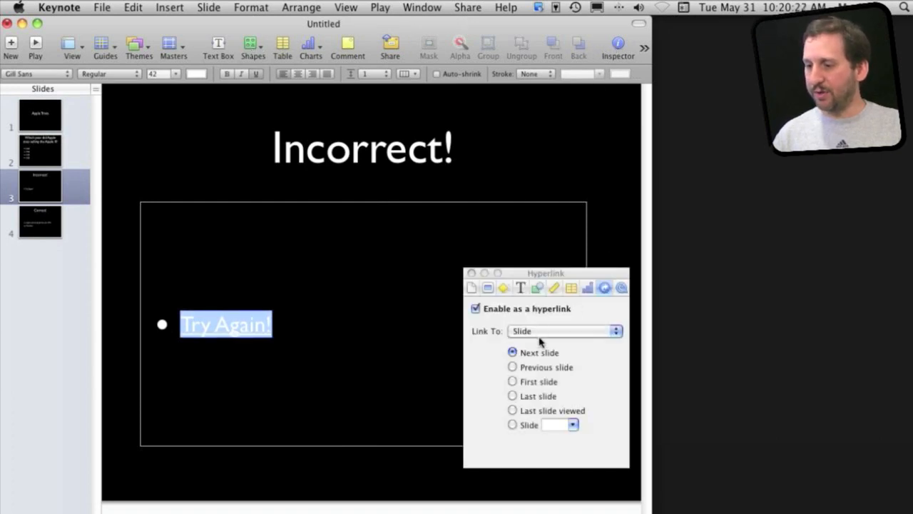
pyautogui.moveTo(539, 436)
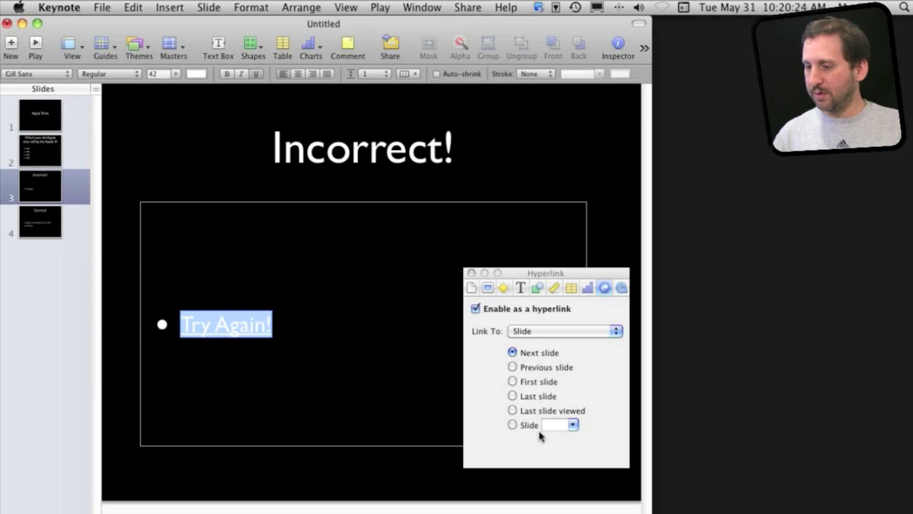
pyautogui.click(512, 425)
pyautogui.write('2')
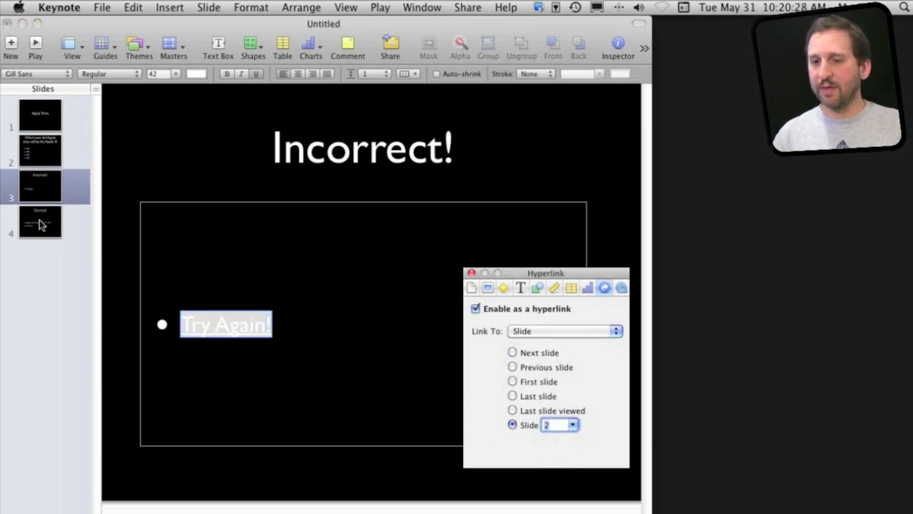
pyautogui.click(40, 223)
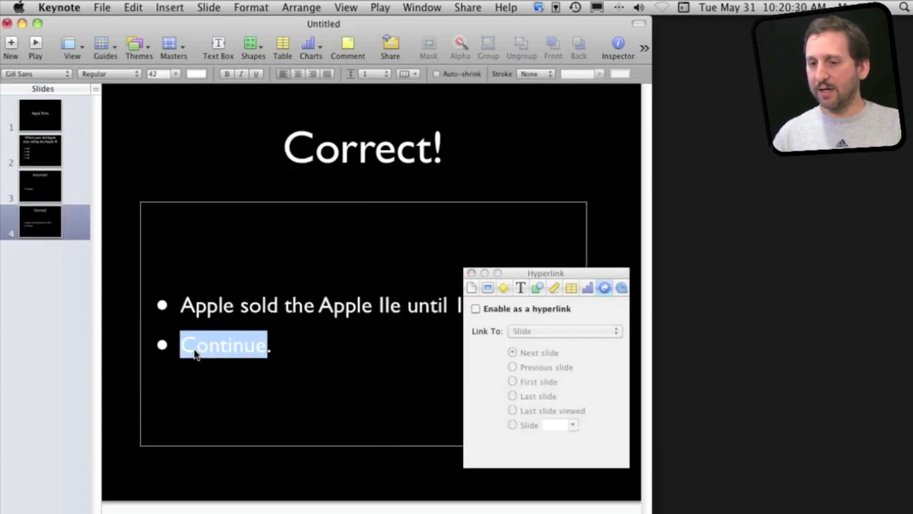
pyautogui.moveTo(529, 346)
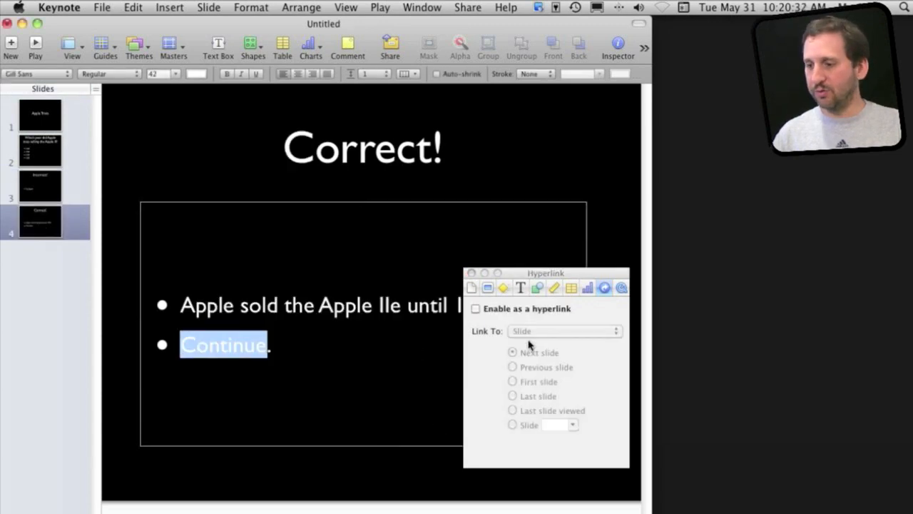
# Step: Enable 'Continue' on the Correct slide as a hyperlink and dismiss the Inspector
pyautogui.click(475, 309)
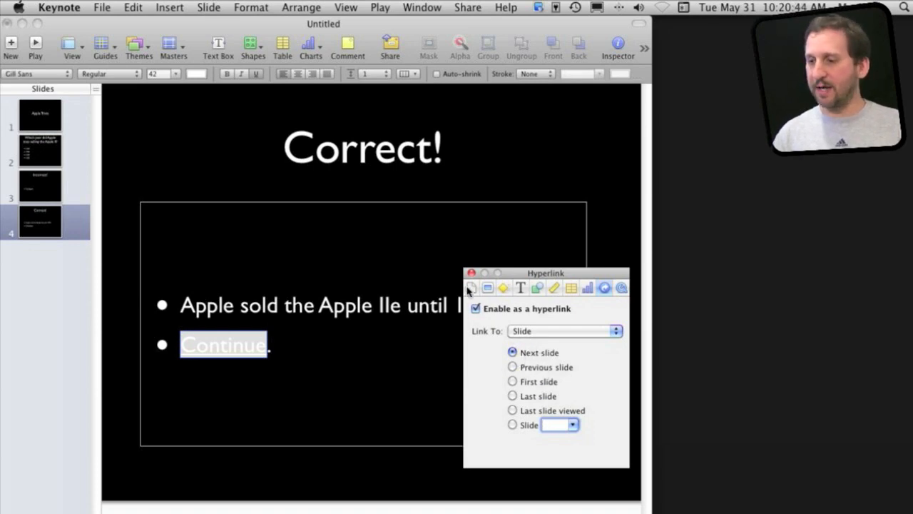
pyautogui.click(470, 273)
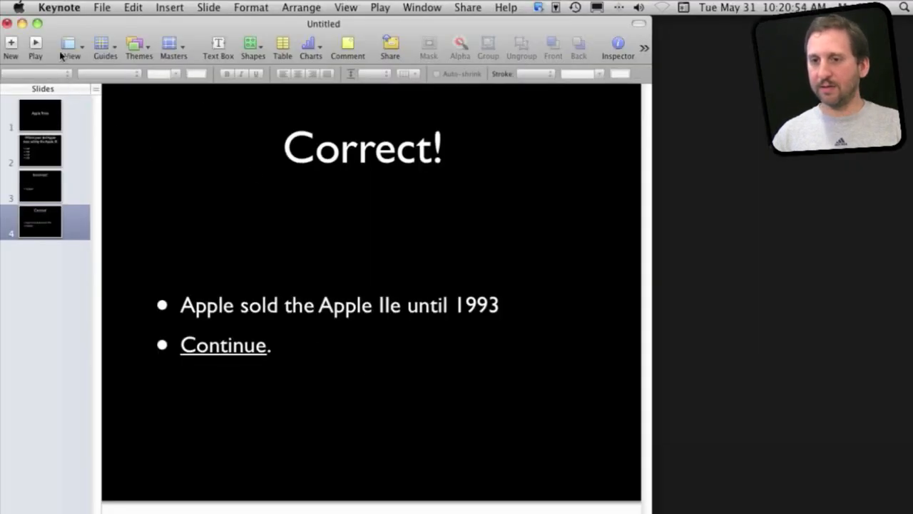
# Step: Select the text box in preparation for exporting the finished quiz
pyautogui.click(40, 114)
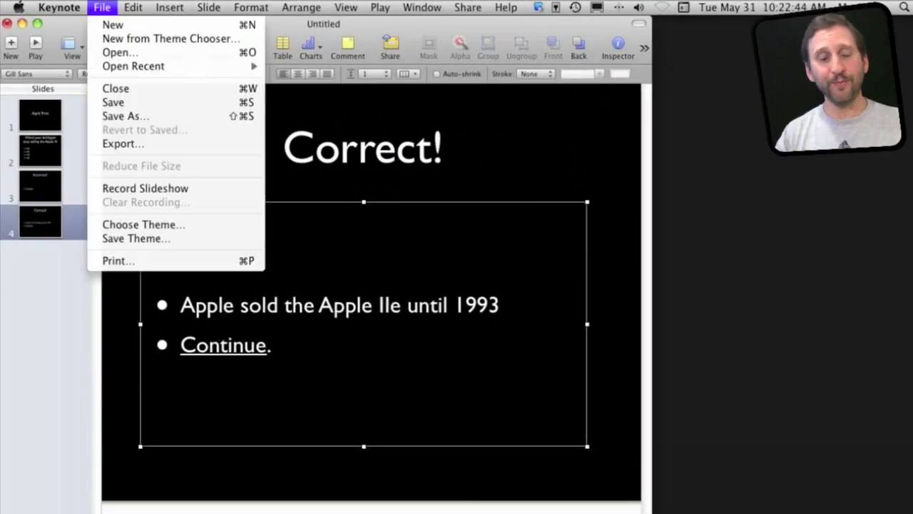
# Step: Export the presentation as PDF, adjusting the included extras, saved as Untitled.pdf
pyautogui.click(123, 143)
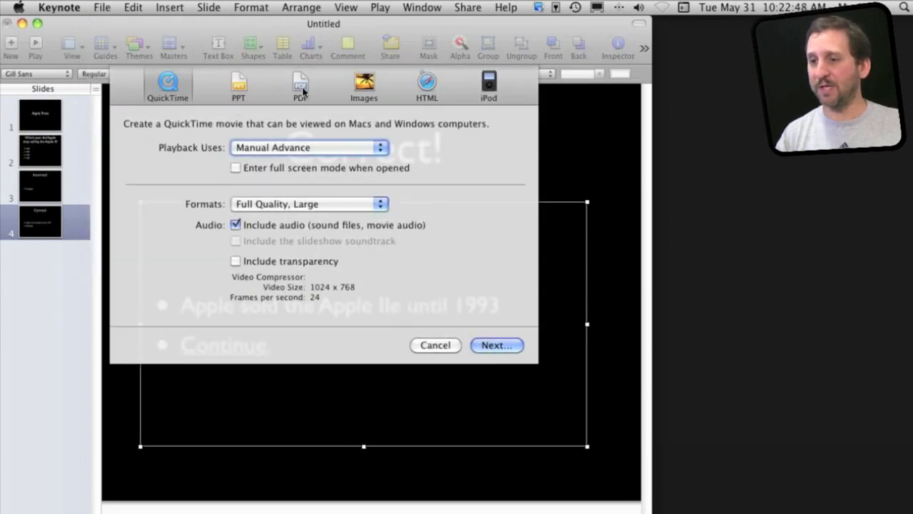
pyautogui.click(299, 85)
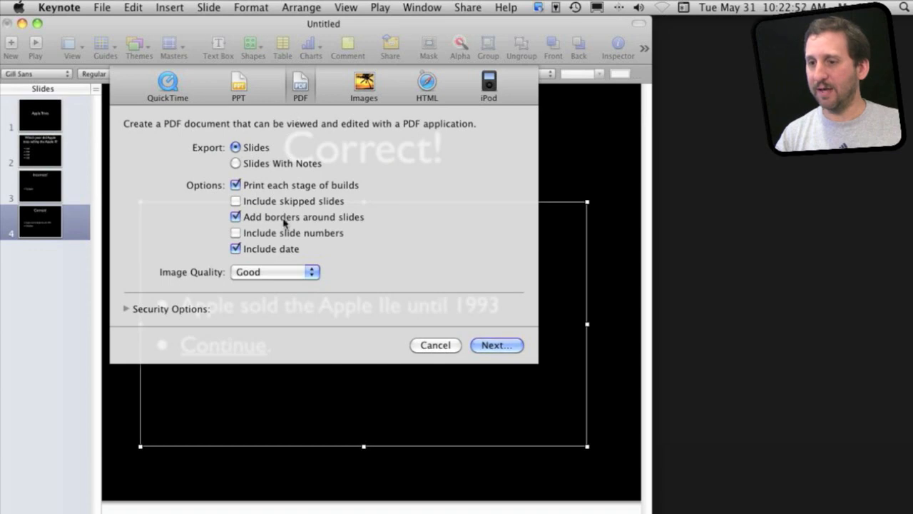
pyautogui.click(435, 343)
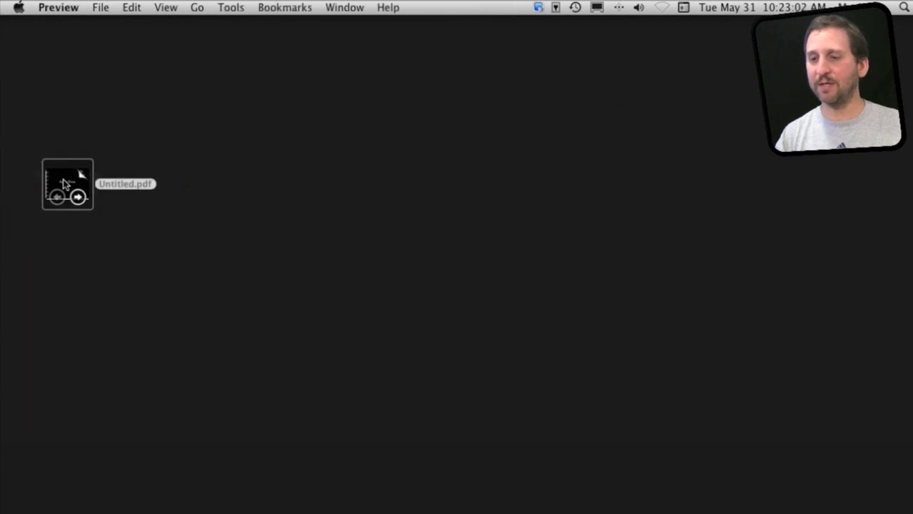
# Step: Open Untitled.pdf in Preview and follow the 1984 answer link on the question page
pyautogui.doubleClick(67, 184)
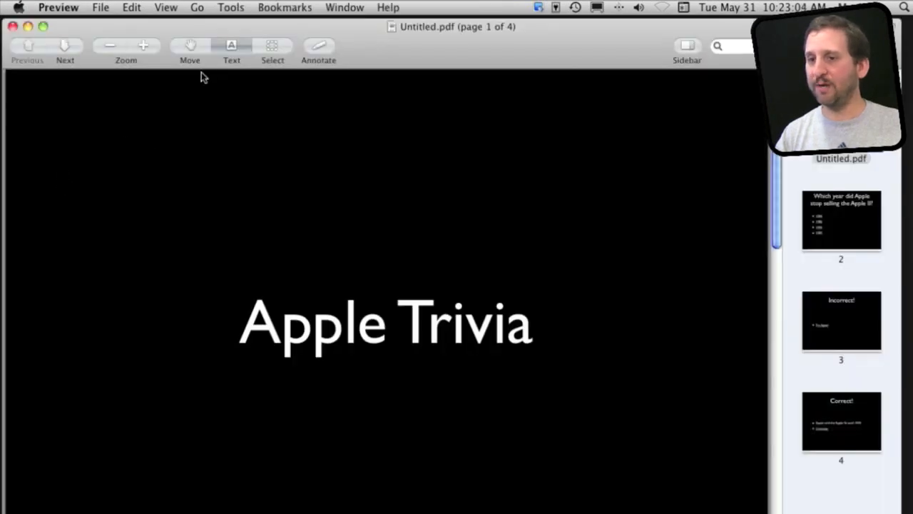
pyautogui.moveTo(559, 179)
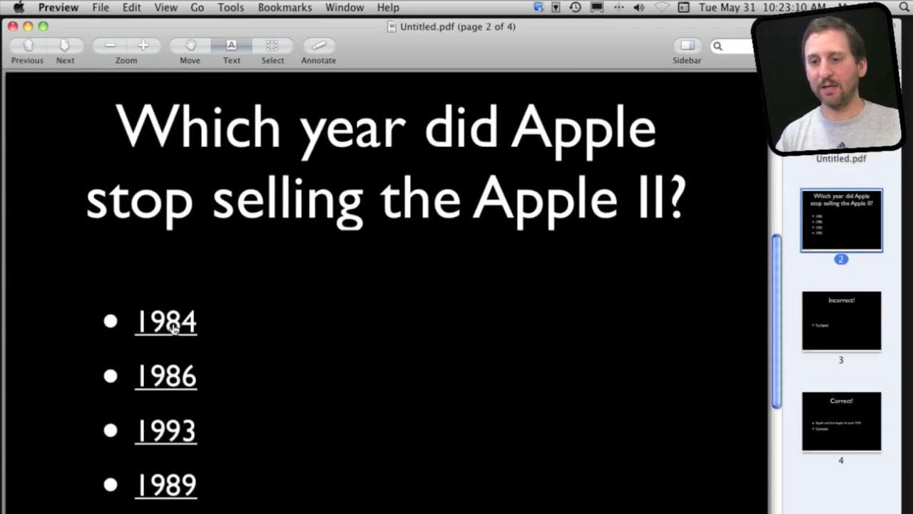
pyautogui.click(166, 430)
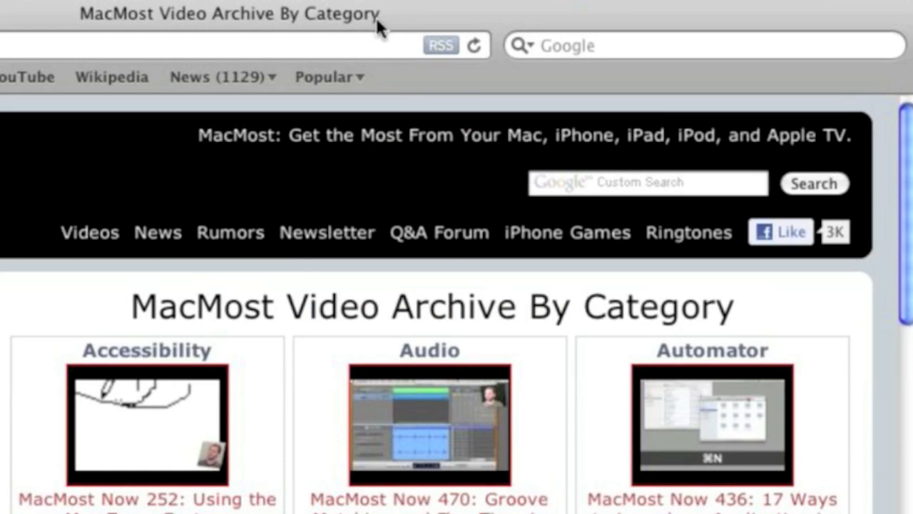
pyautogui.moveTo(112, 202)
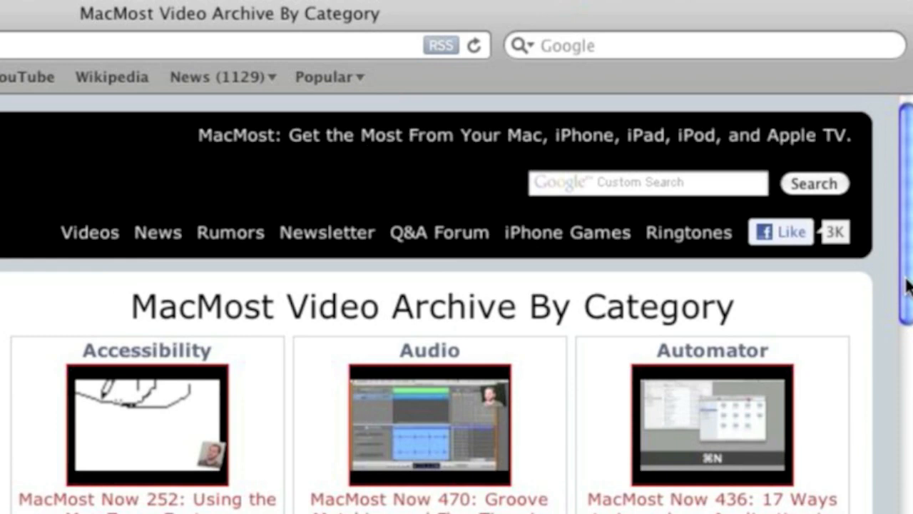
# Step: Scroll the MacMost Video Archive page down past Finder and Games to the iMovie and iPad categories
pyautogui.scroll(-3)
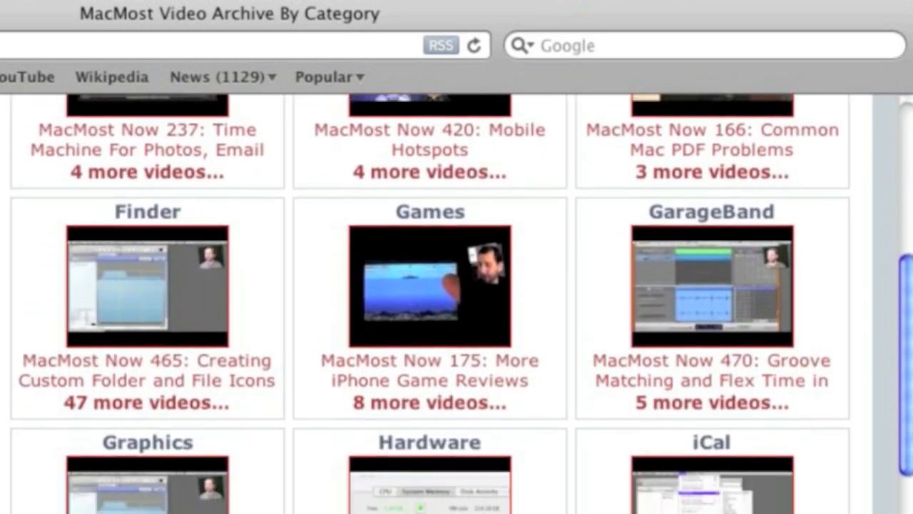
pyautogui.scroll(-3)
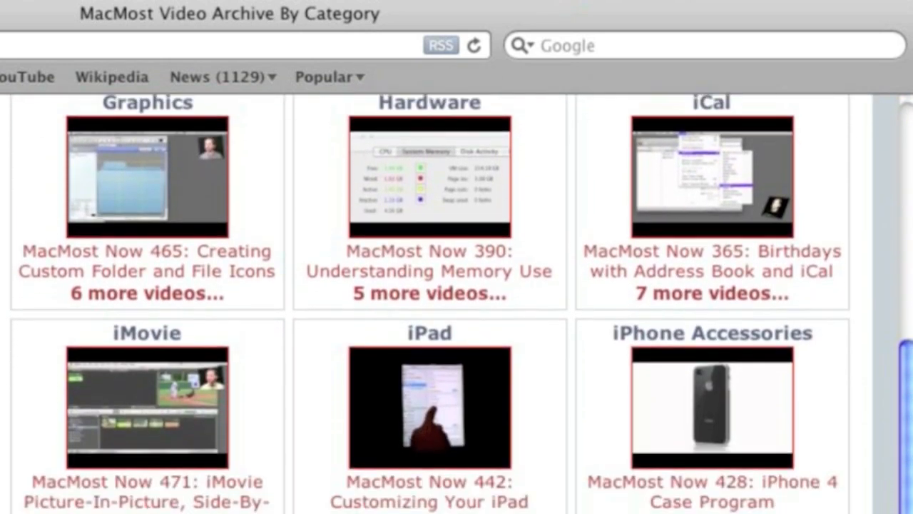